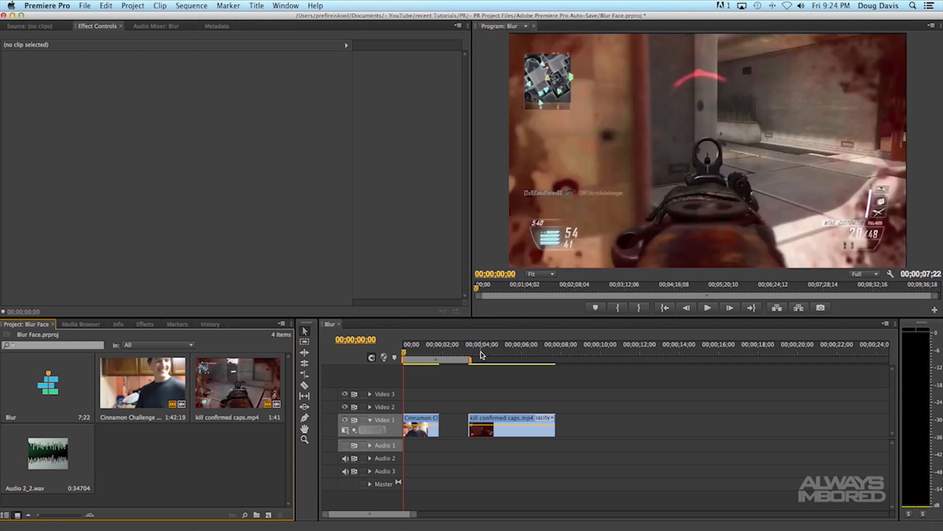
Scrub the playhead into the Cinnamon Challenge clip to a frame where the face shows clearly.
left_click(480, 344)
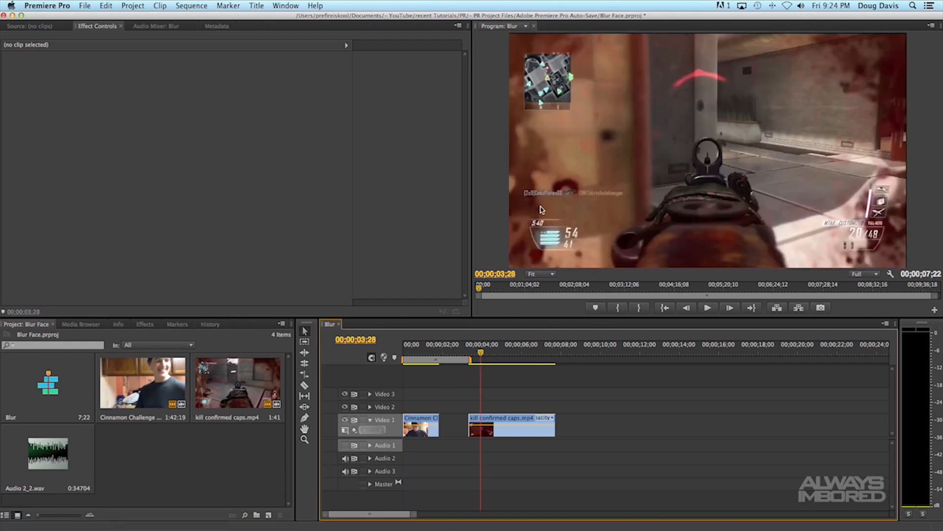
left_click(410, 354)
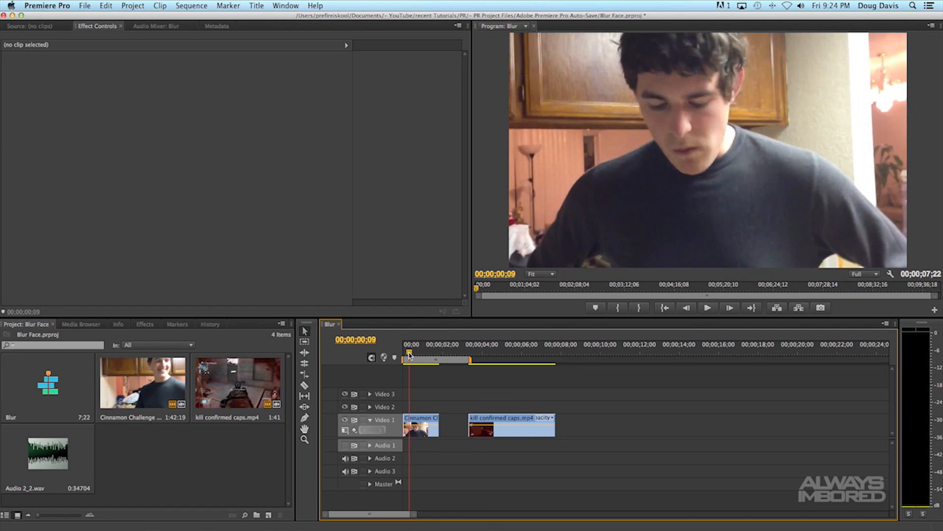
mouse_move(341, 374)
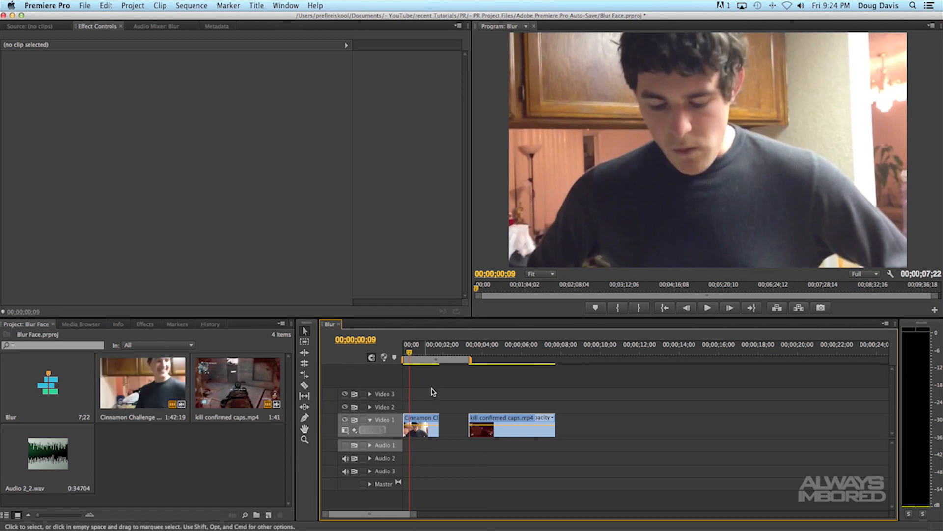
left_click(419, 356)
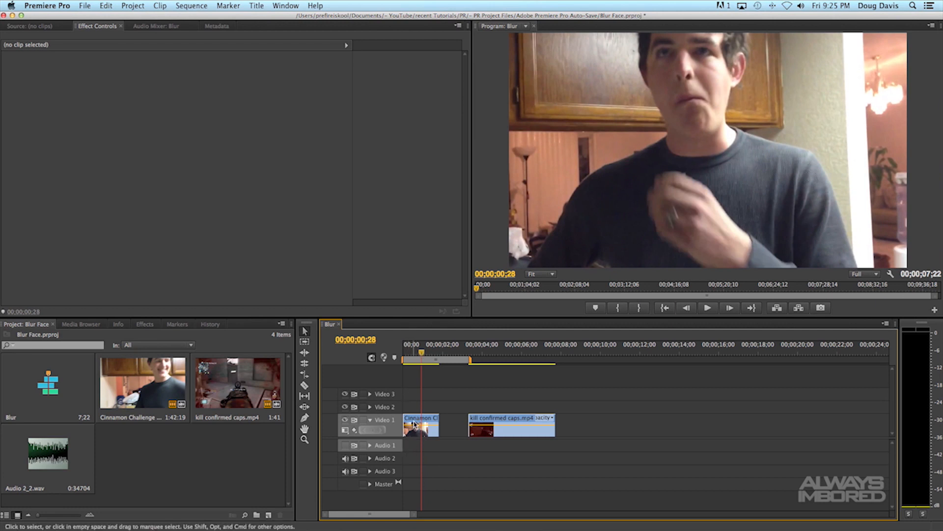
Alt-drag the Cinnamon Challenge clip from Video 1 onto Video 2 as a duplicate.
left_click(422, 426)
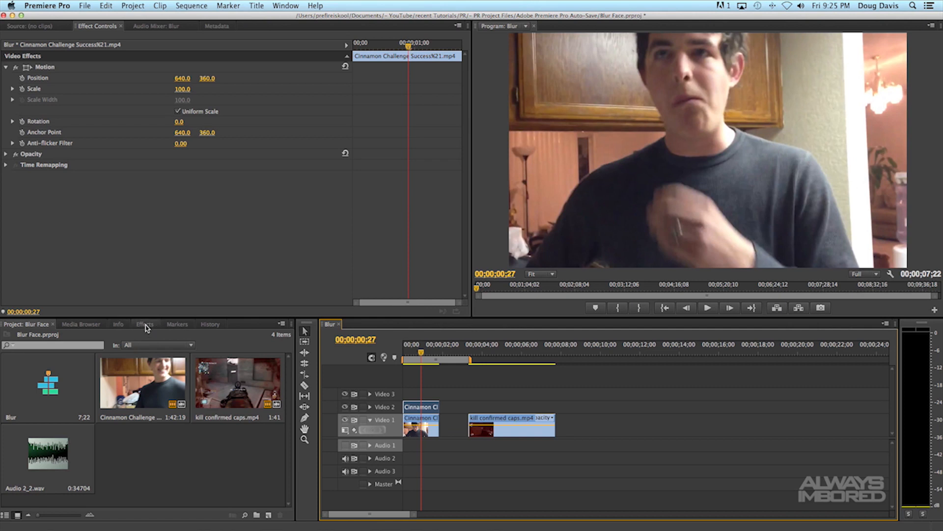
Apply Gaussian Blur to the Video 2 copy with Blurriness 138 and Repeat Edge Pixels on.
left_click(144, 323)
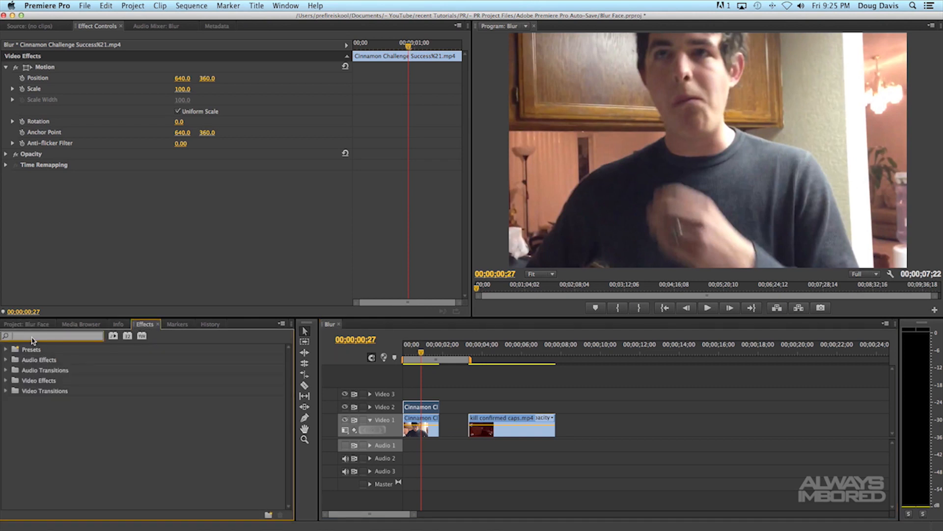
type("blur")
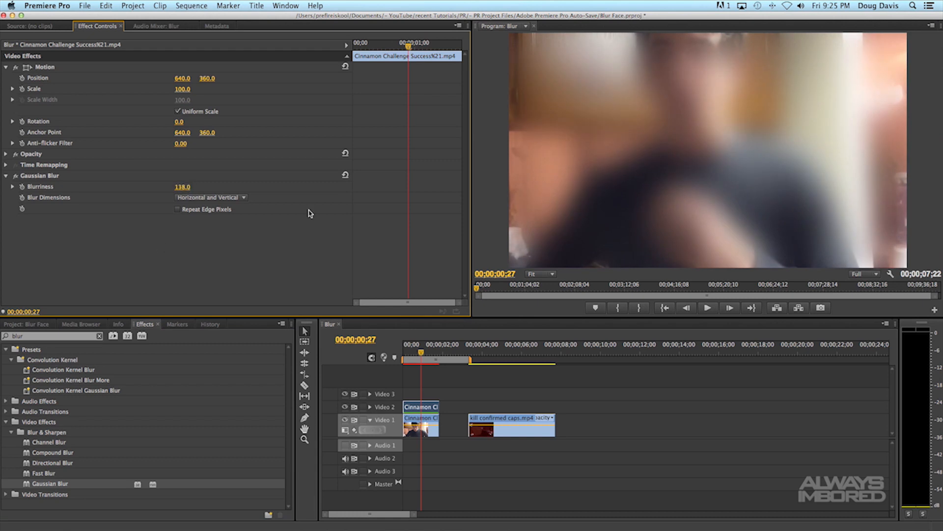
mouse_move(404, 200)
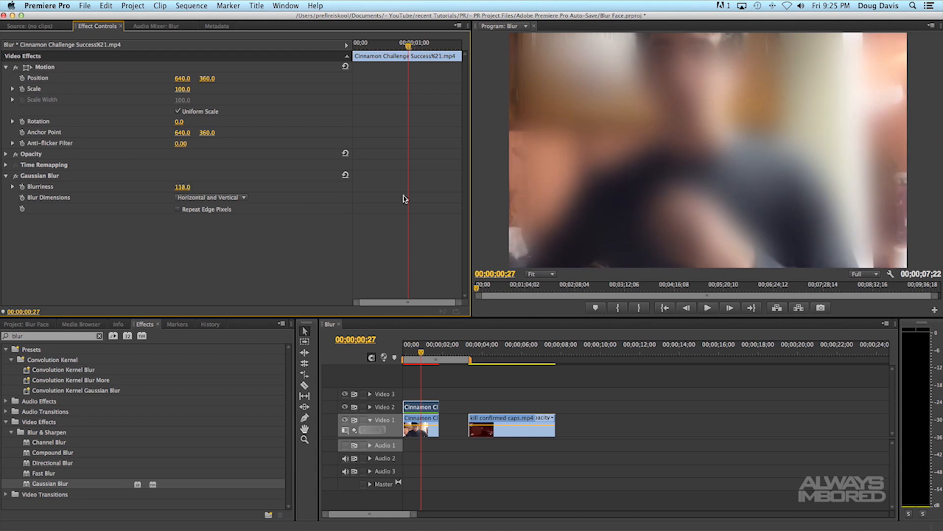
left_click(178, 209)
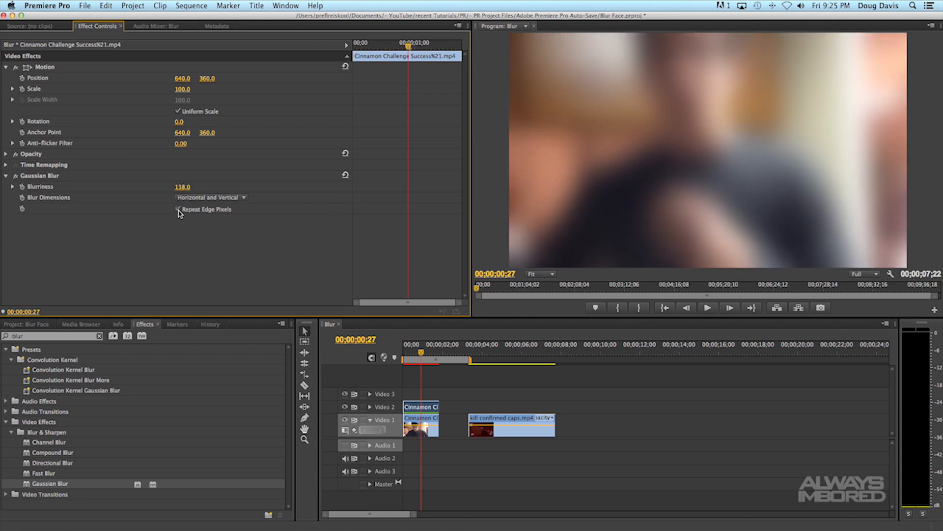
left_click(177, 209)
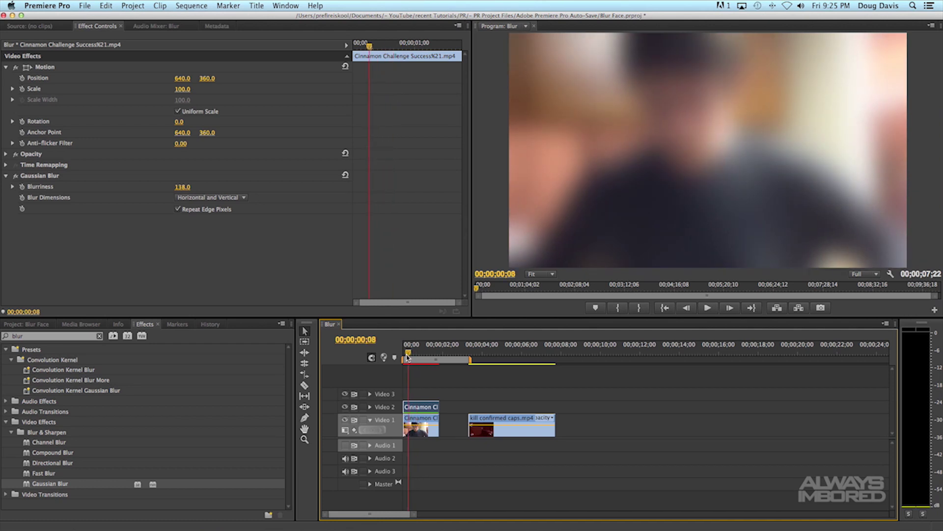
mouse_move(249, 377)
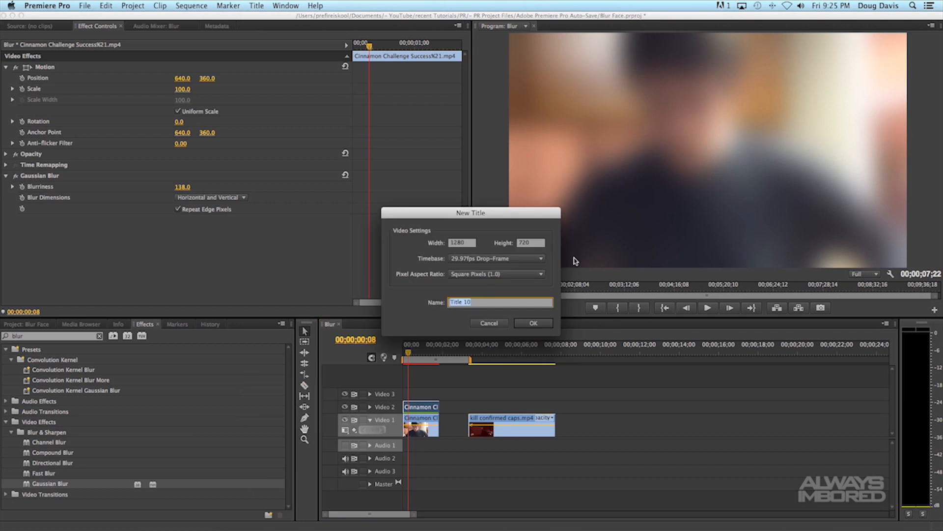
mouse_move(552, 280)
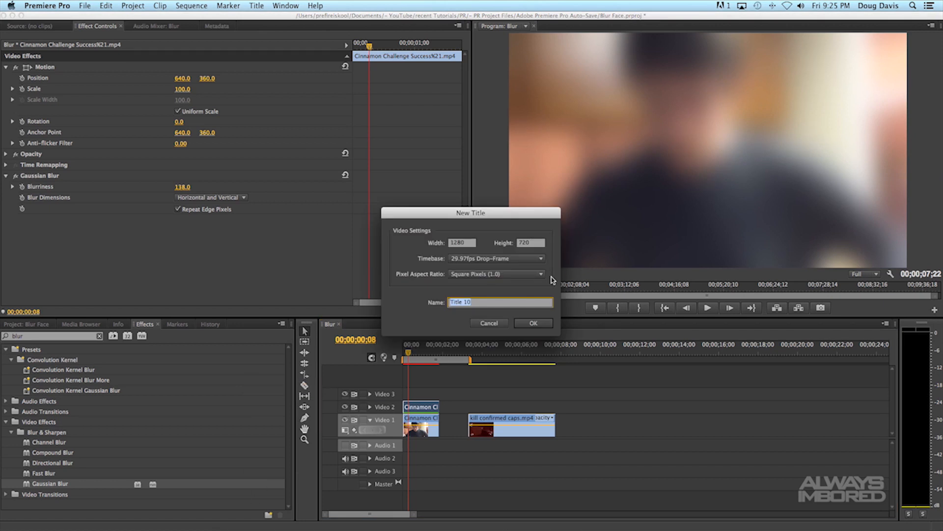
Create a new title named 'blur'.
type("blur")
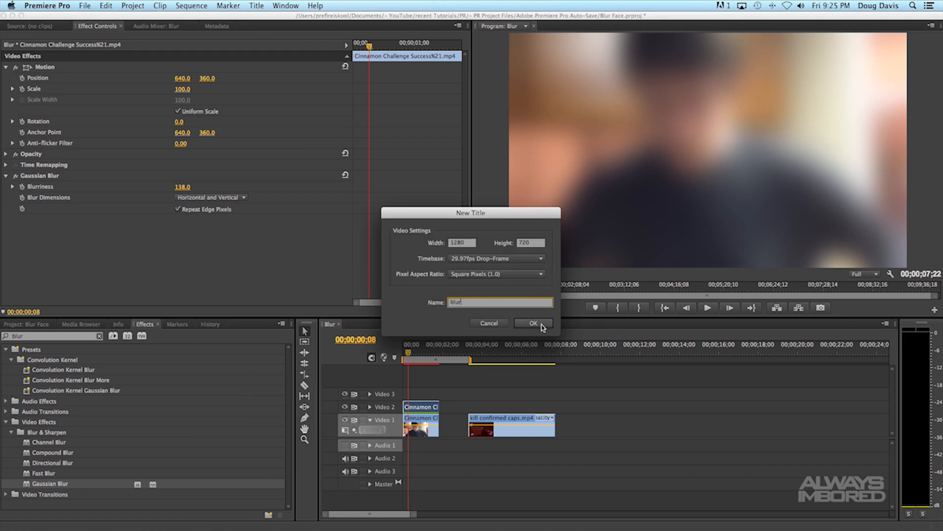
left_click(532, 324)
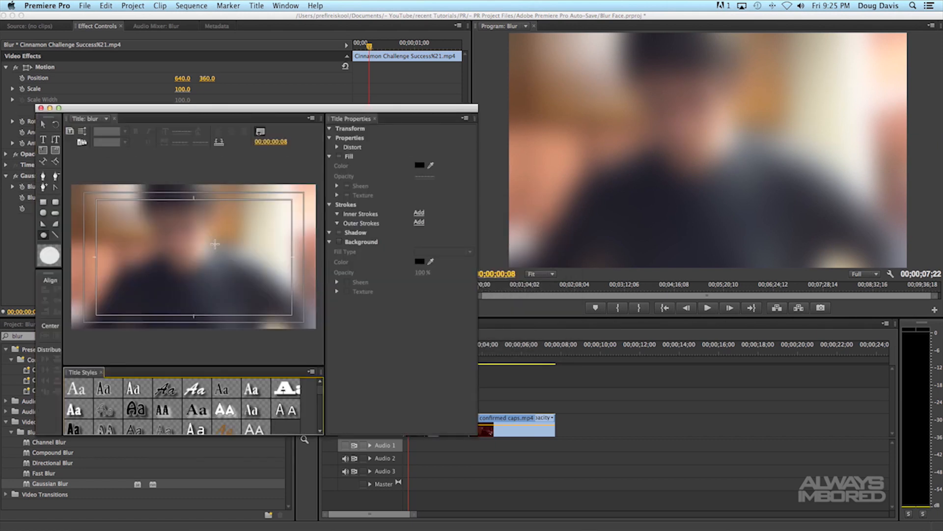
mouse_move(43, 235)
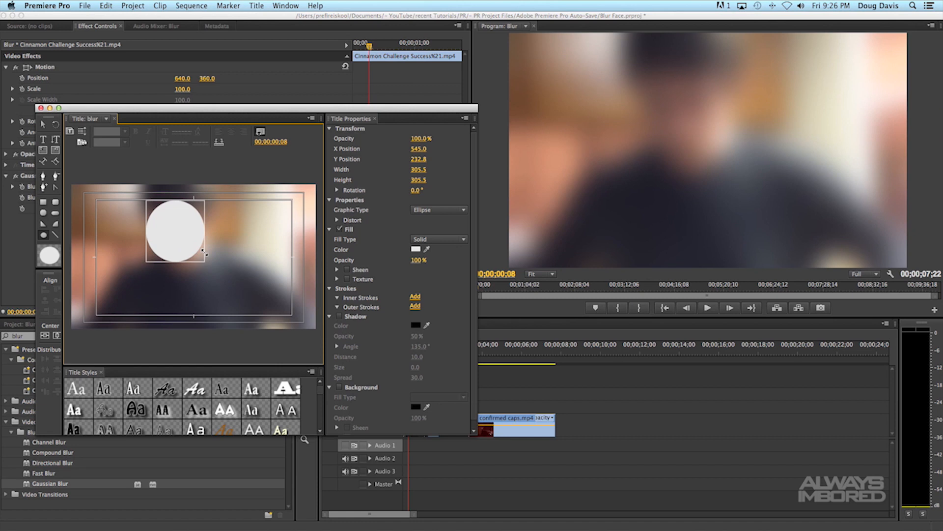
mouse_move(204, 255)
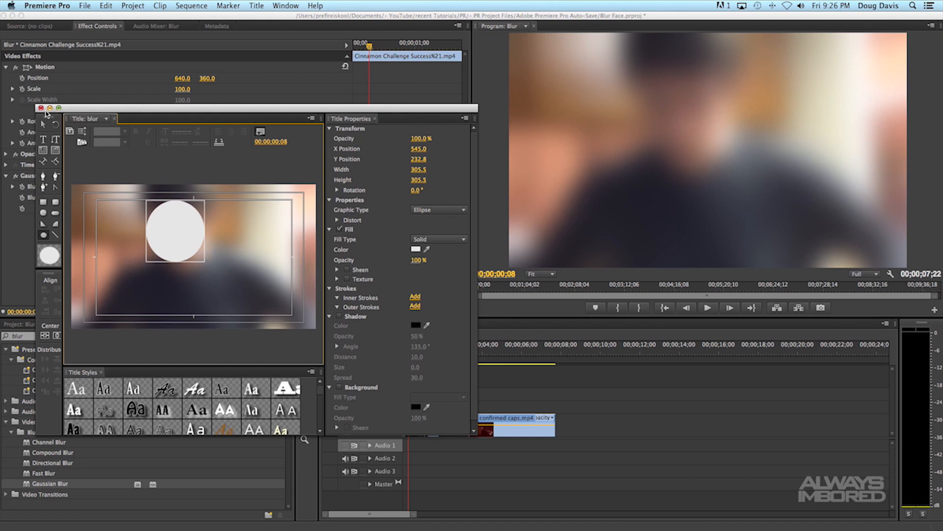
Place the blur title on Video 3 and razor it to the webcam clip's length.
left_click(40, 108)
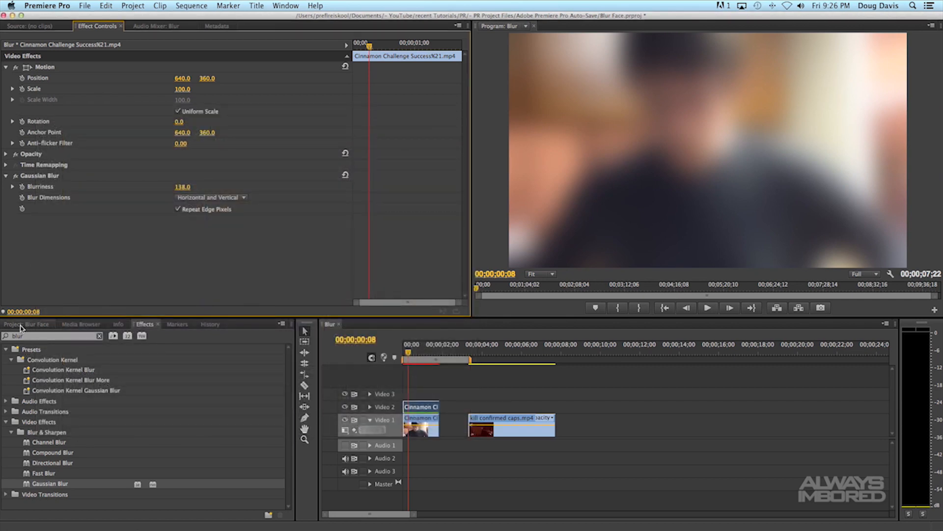
left_click(11, 324)
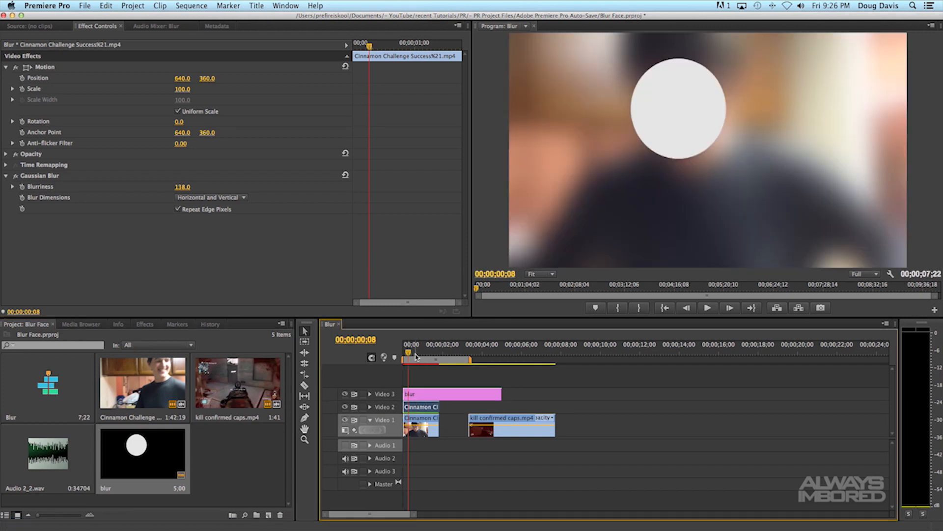
mouse_move(444, 400)
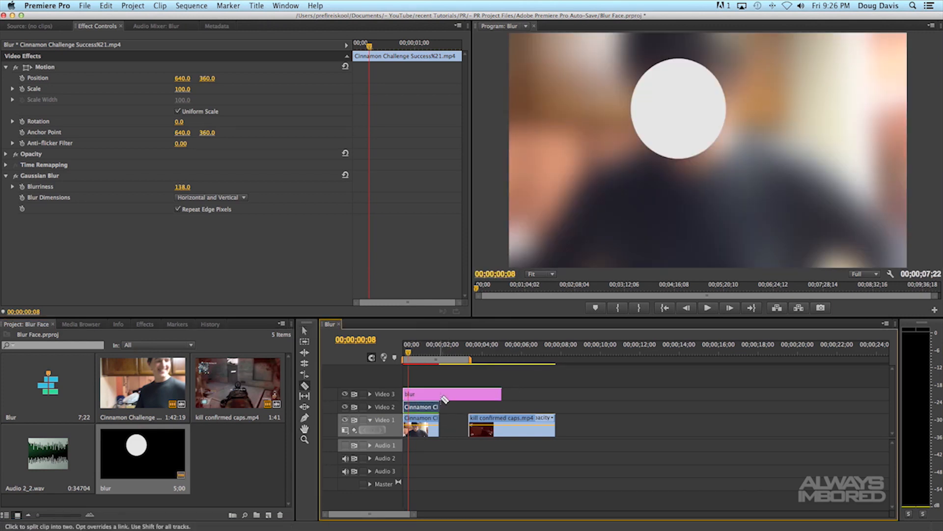
left_click(428, 366)
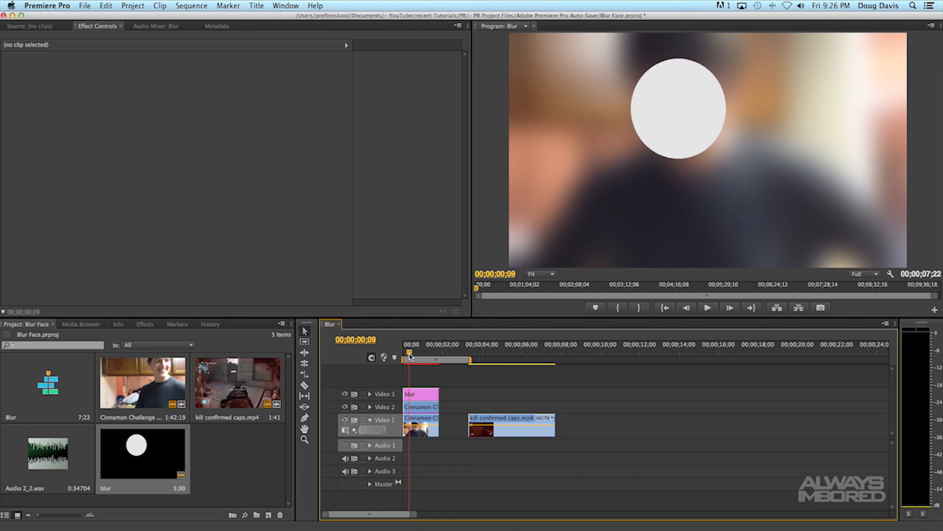
left_click(144, 323)
type("track ma")
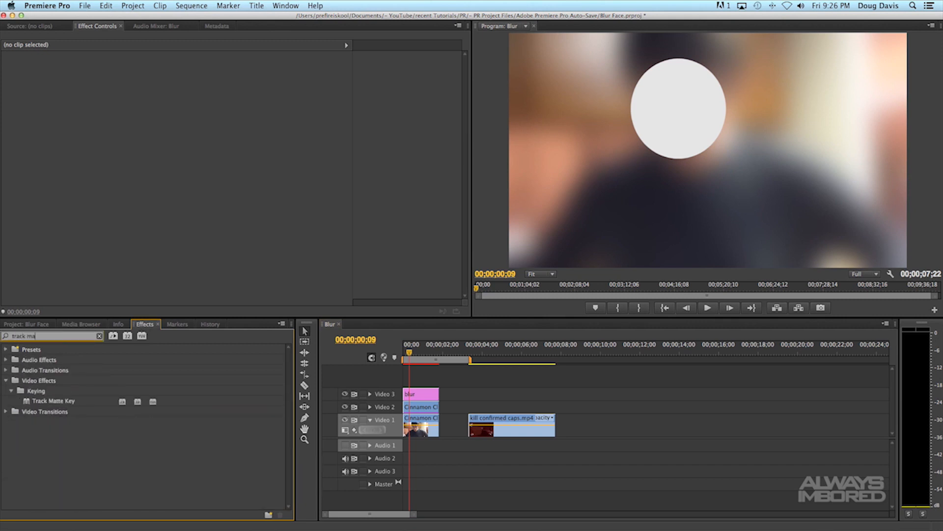
Apply Track Matte Key to the Video 2 copy with Matte set to Video 3.
left_click(52, 400)
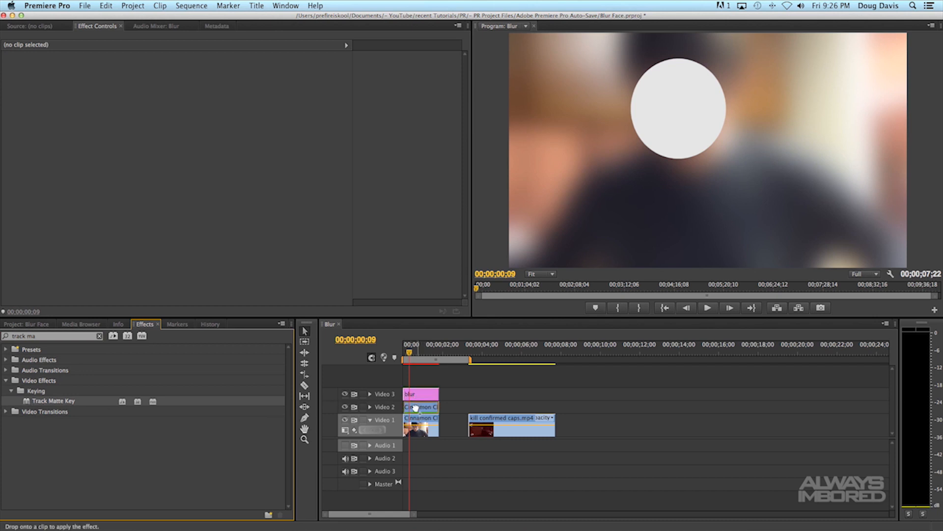
left_click(422, 407)
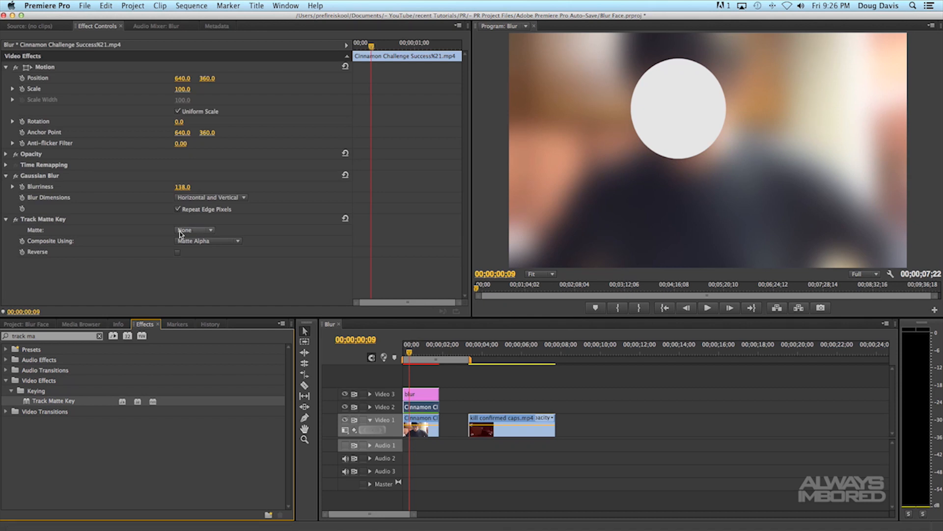
mouse_move(199, 233)
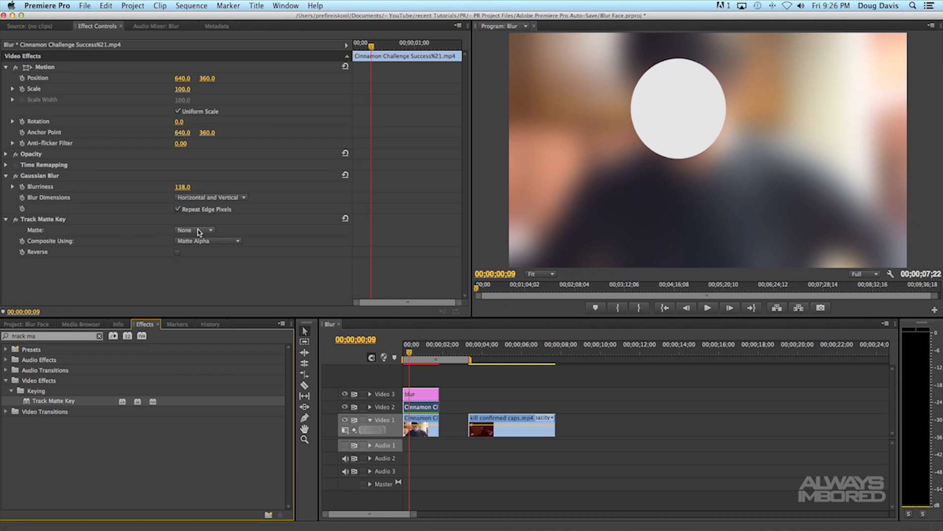
left_click(192, 230)
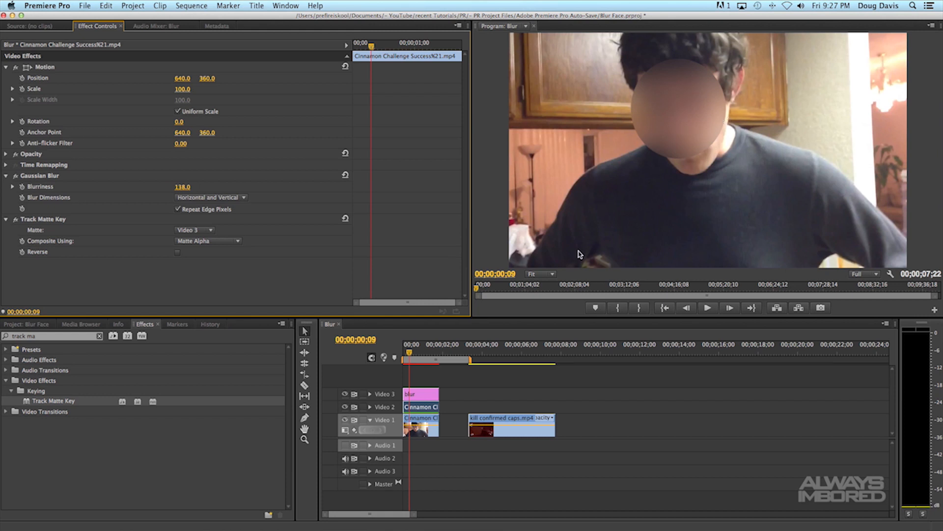
mouse_move(575, 255)
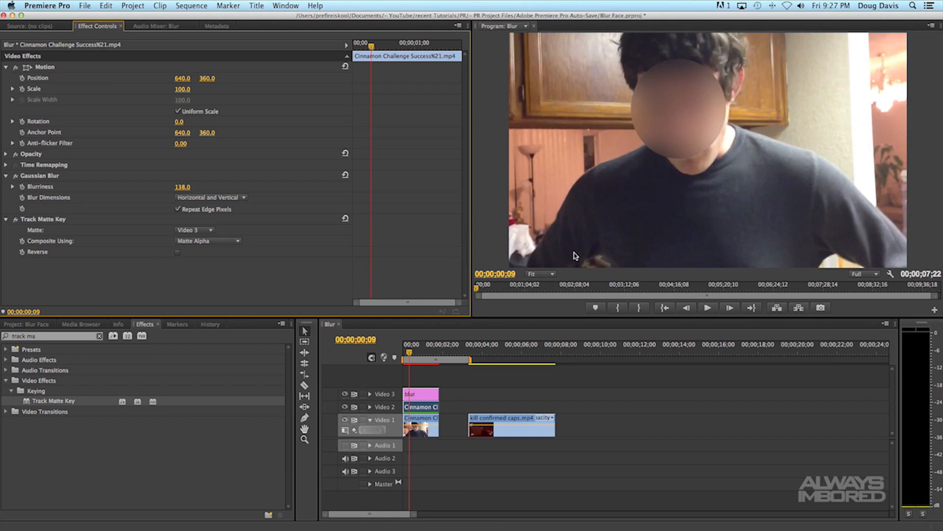
mouse_move(535, 270)
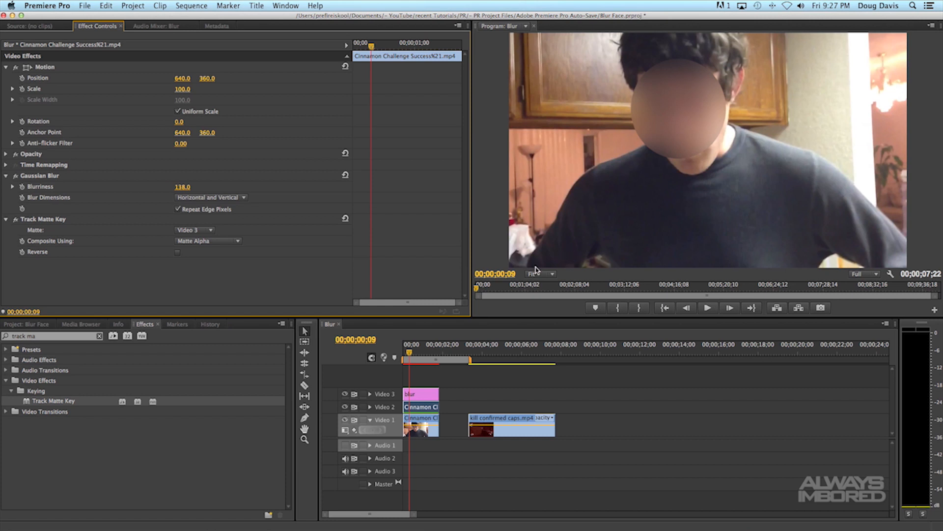
left_click(403, 354)
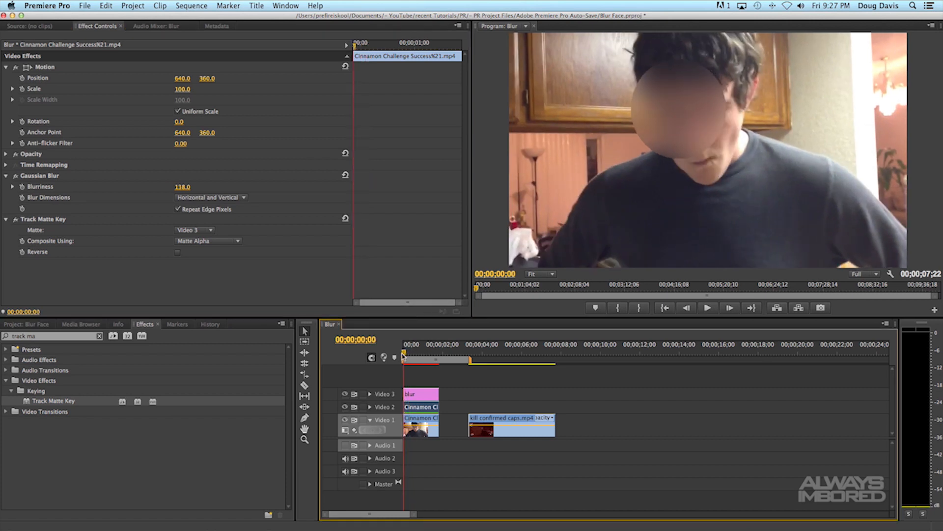
mouse_move(524, 323)
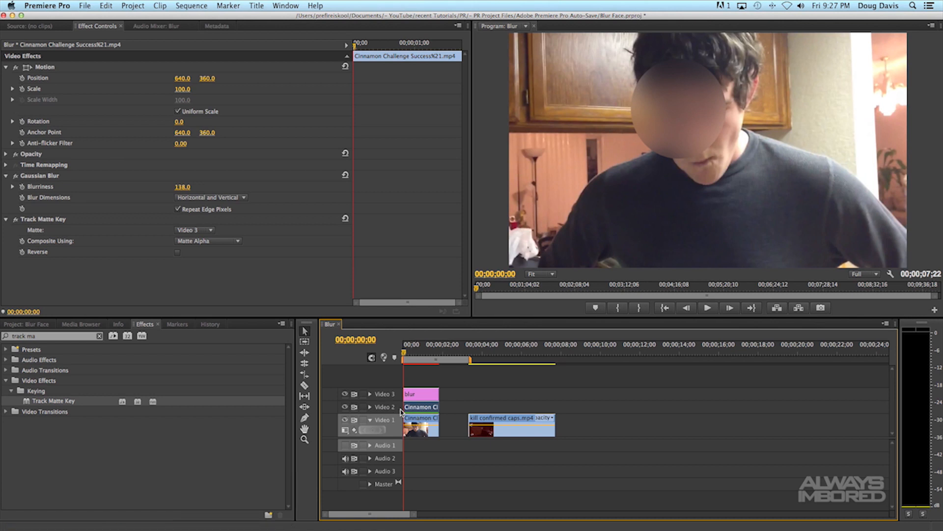
Select the blur title and drag its circle over the face at the clip's first frame.
left_click(410, 393)
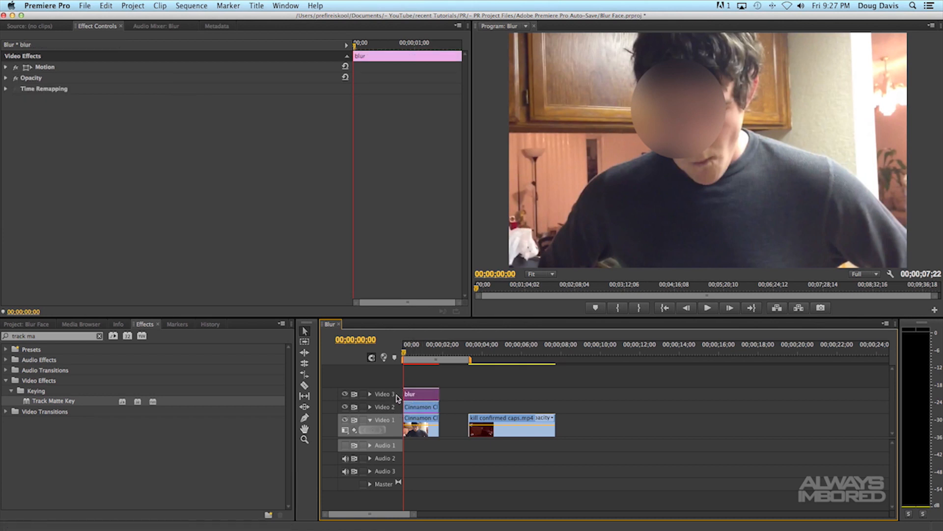
mouse_move(672, 127)
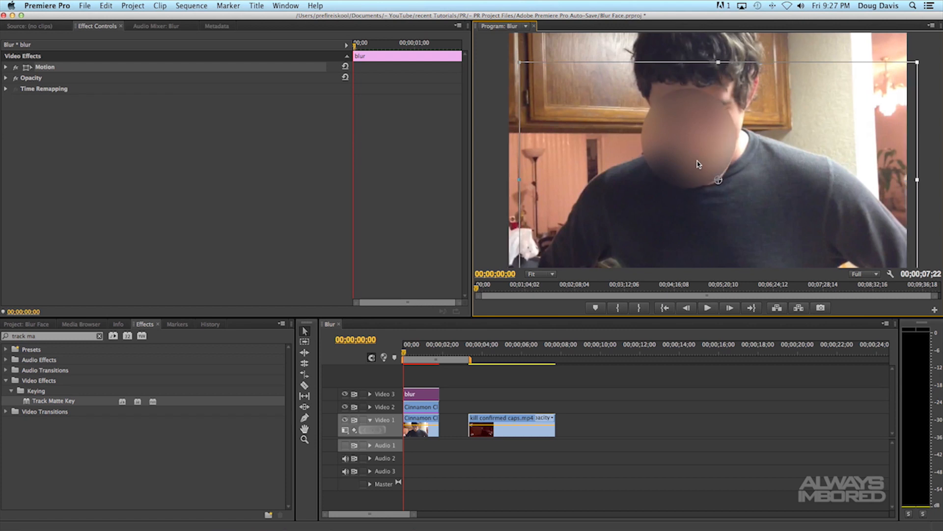
mouse_move(698, 152)
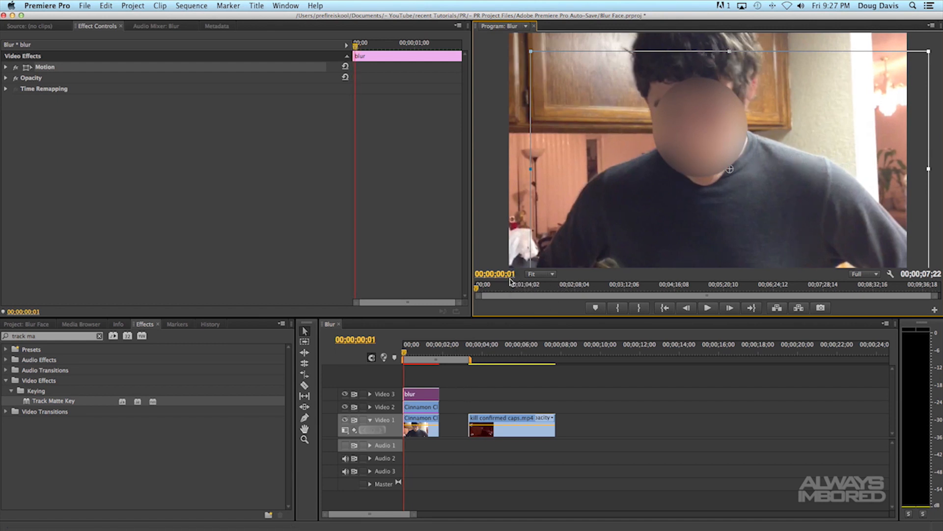
left_click(512, 282)
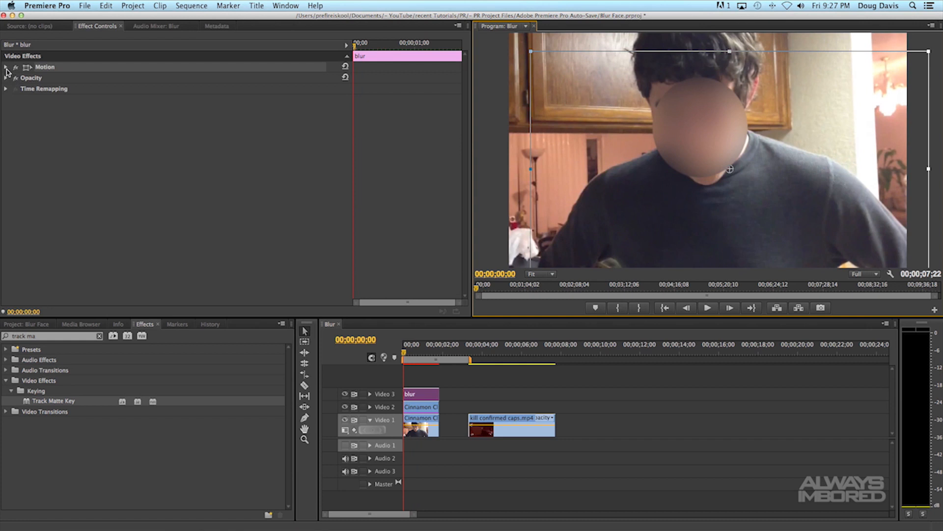
Expand the blur title's Motion properties to keyframe Position, starting at 709.8, 417.1.
left_click(6, 67)
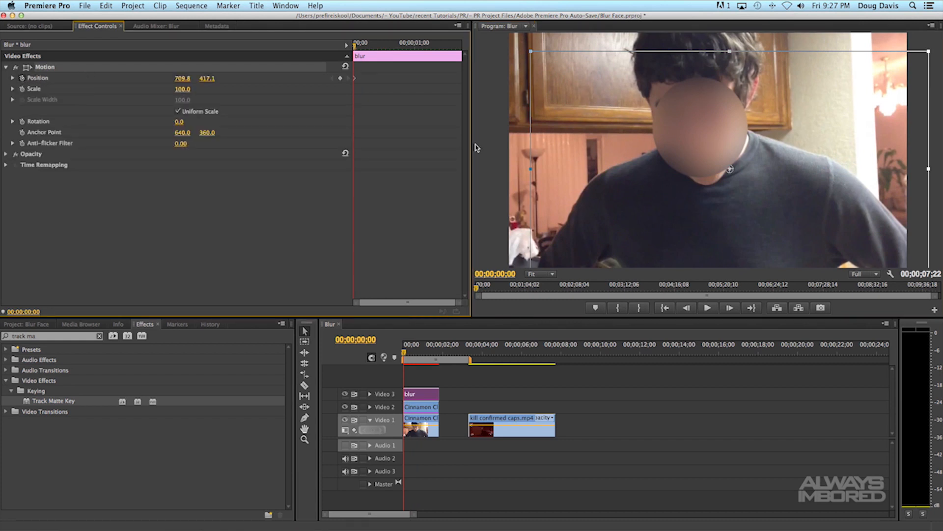
mouse_move(360, 92)
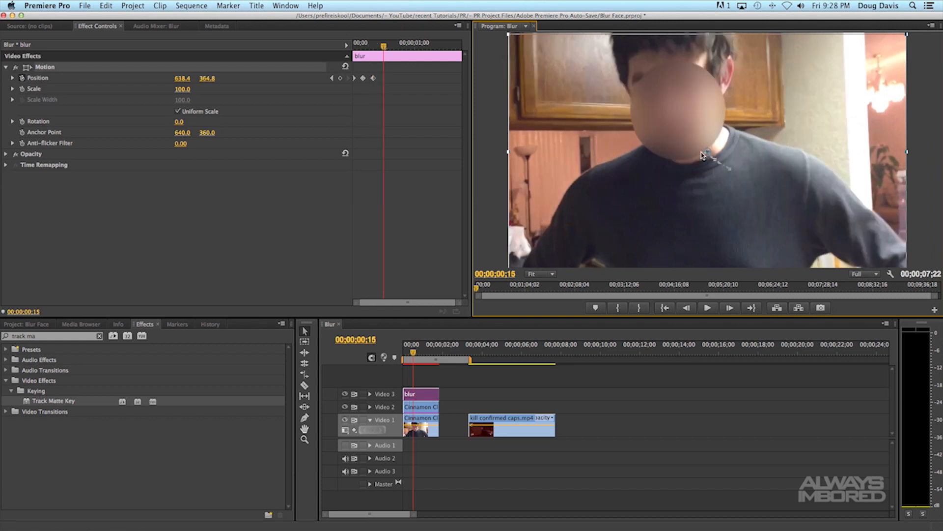
mouse_move(726, 170)
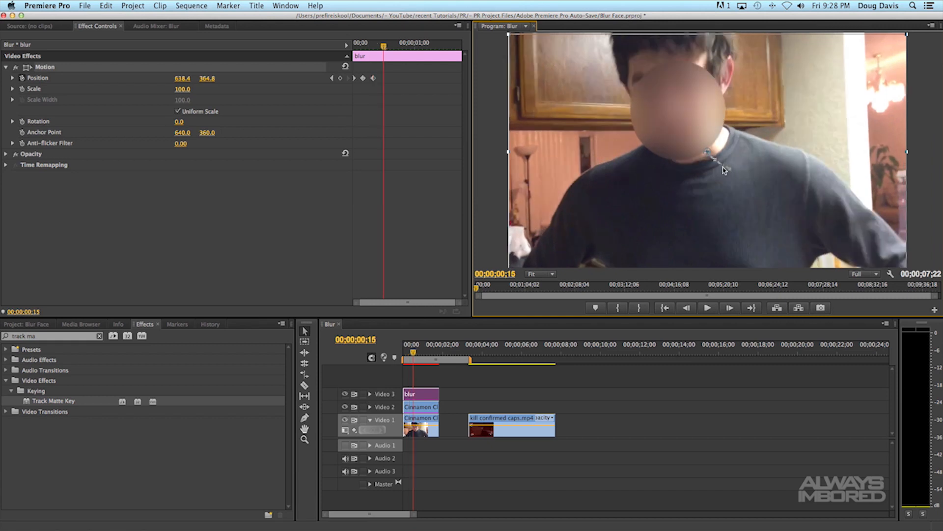
mouse_move(699, 137)
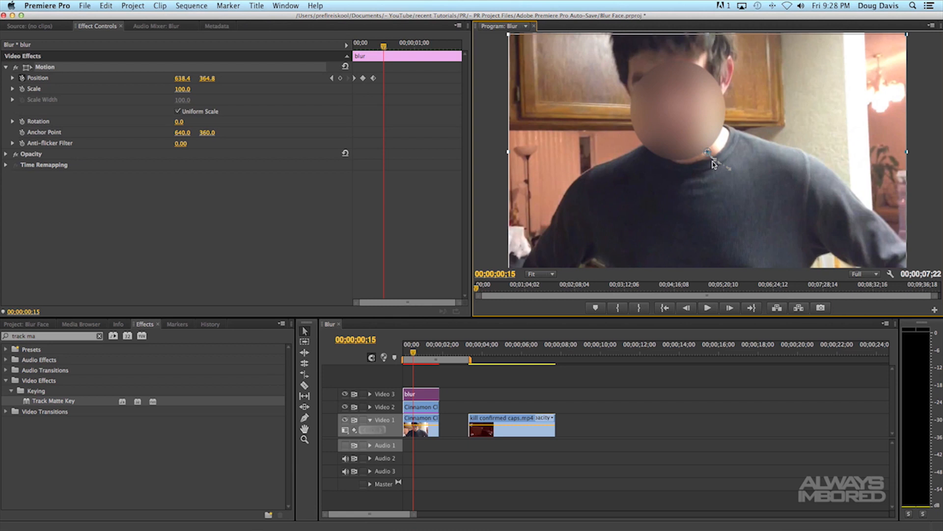
mouse_move(702, 175)
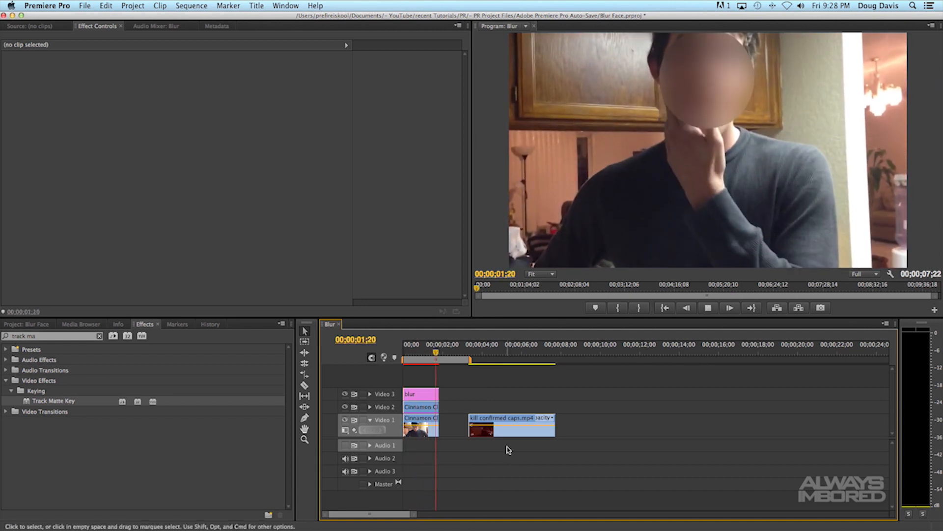
Add Position keyframes through the webcam clip, then move onto the kill confirmed caps clip.
left_click(428, 354)
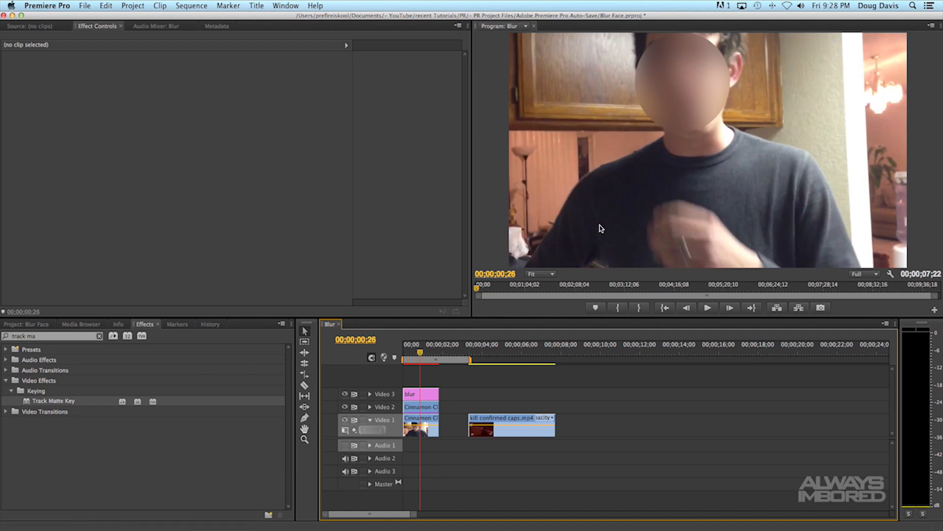
left_click(410, 393)
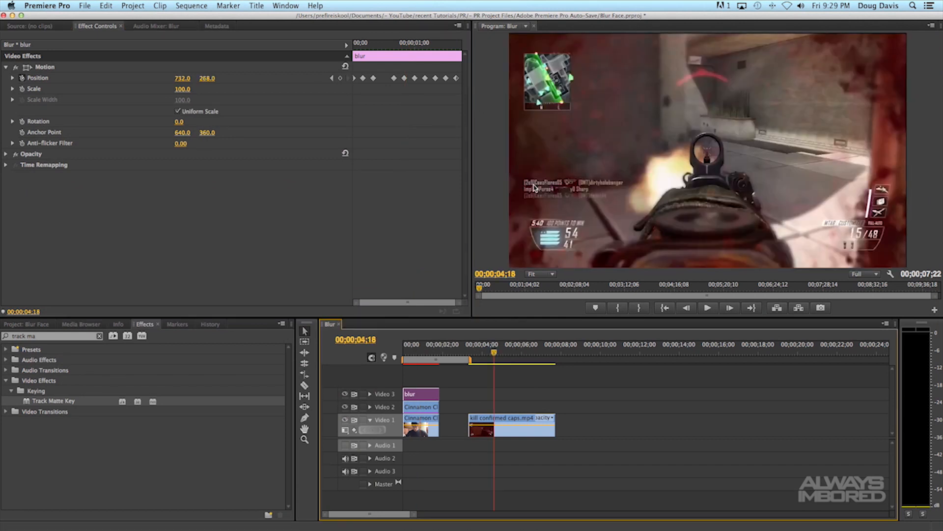
mouse_move(528, 431)
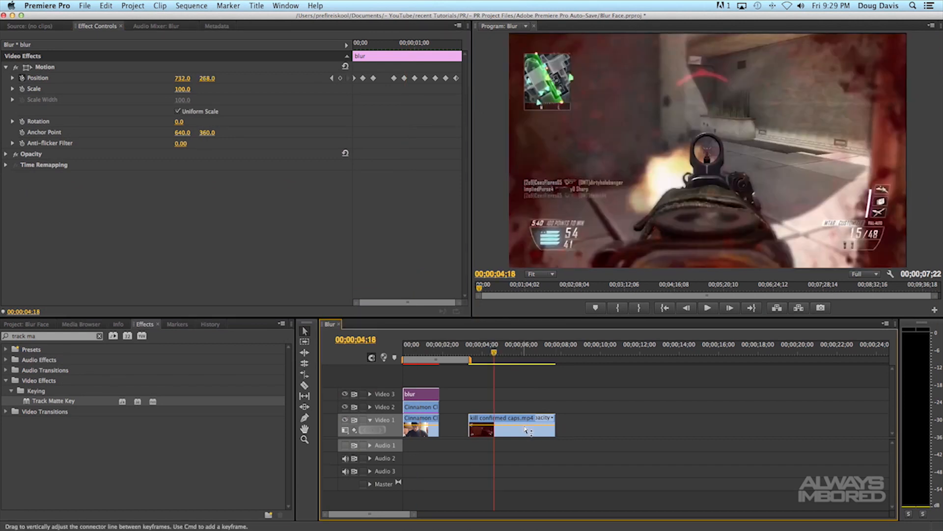
Duplicate kill confirmed caps.mp4 onto Video 2 with Gaussian Blur 155 and Repeat Edge Pixels.
left_click(510, 418)
type("blur")
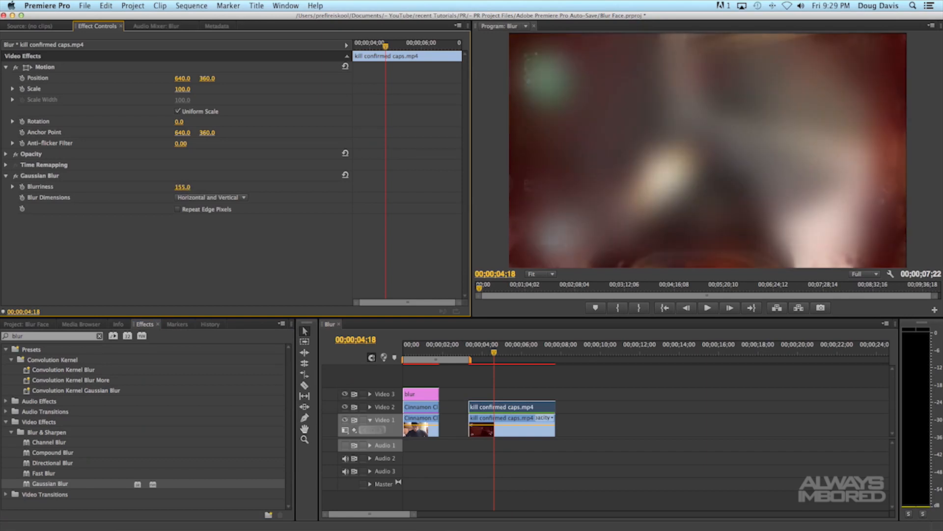
left_click(176, 208)
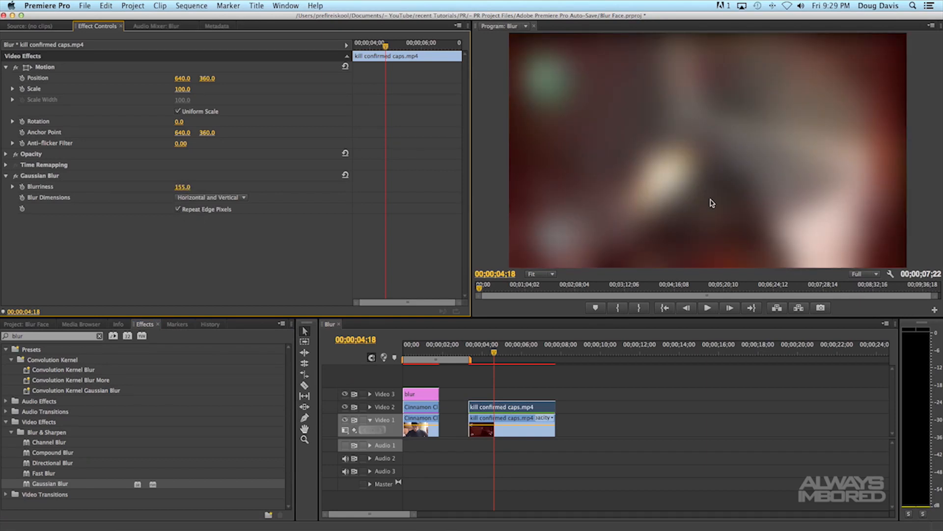
mouse_move(474, 379)
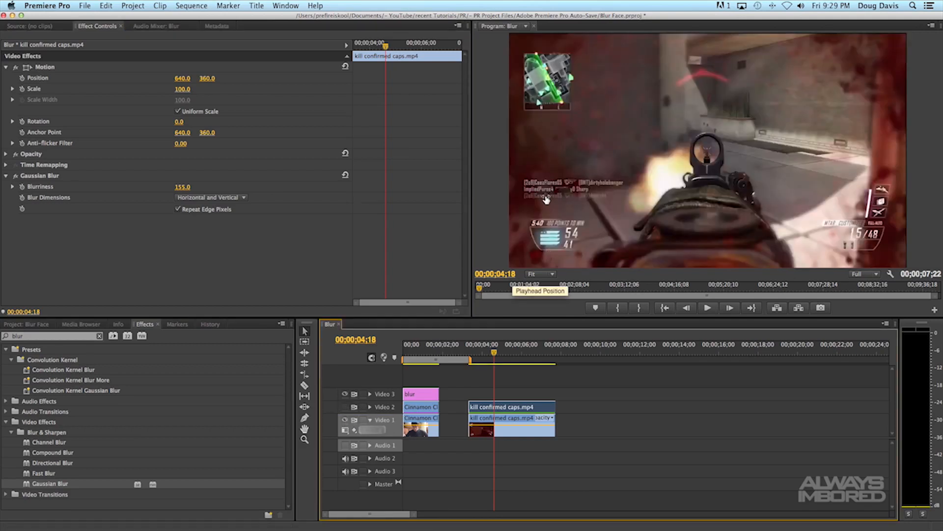
Create a new Default Still title named 'box'.
left_click(256, 6)
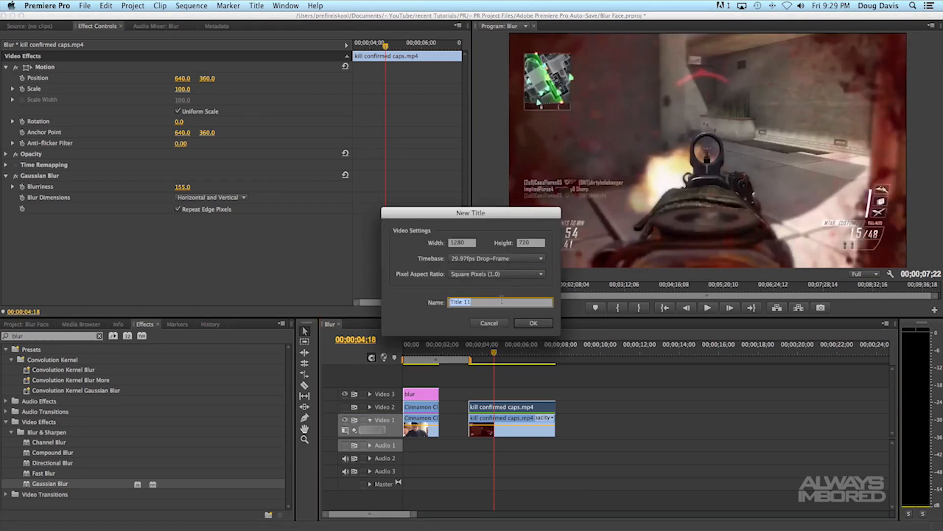
type("box")
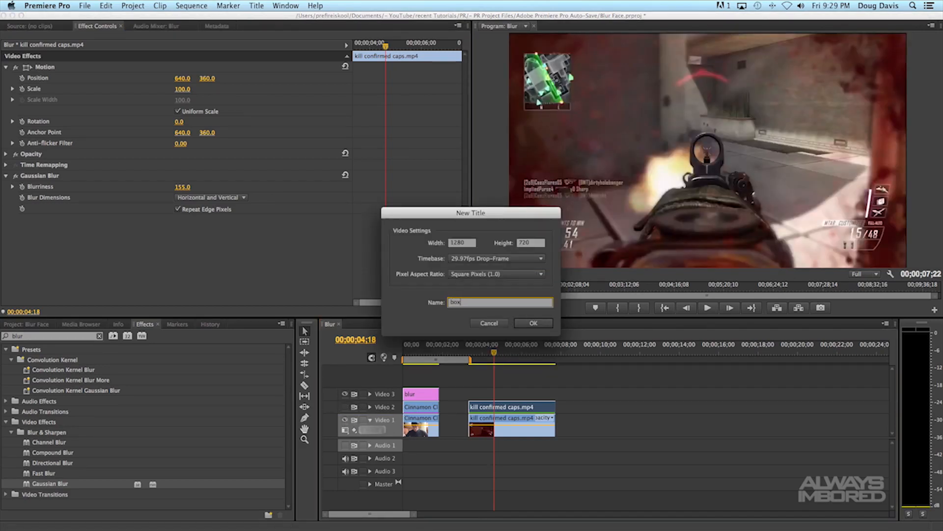
left_click(533, 323)
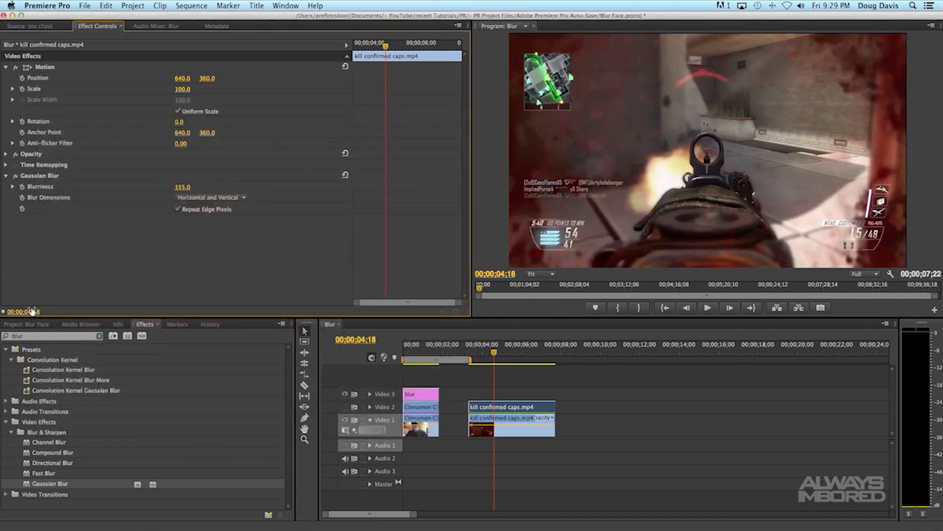
Place the white box title on Video 3 and re-enable Video 2 output.
left_click(28, 323)
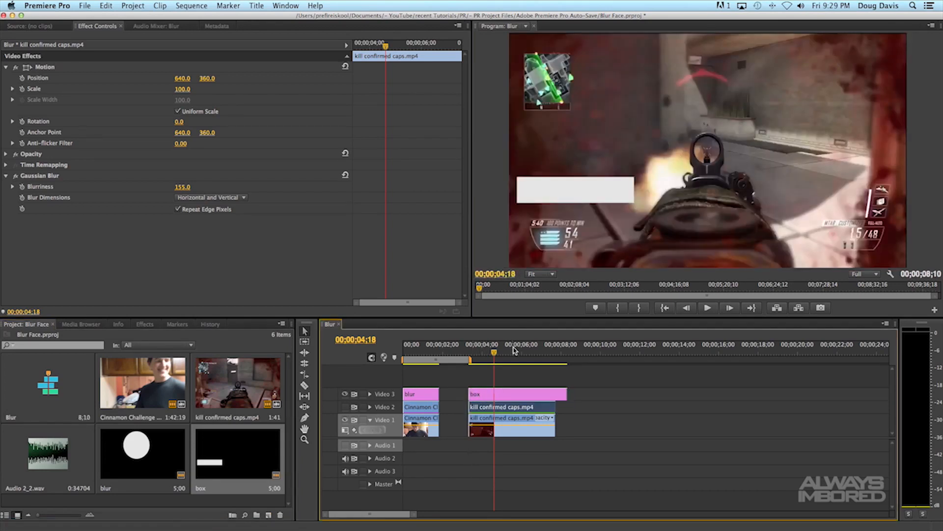
mouse_move(511, 360)
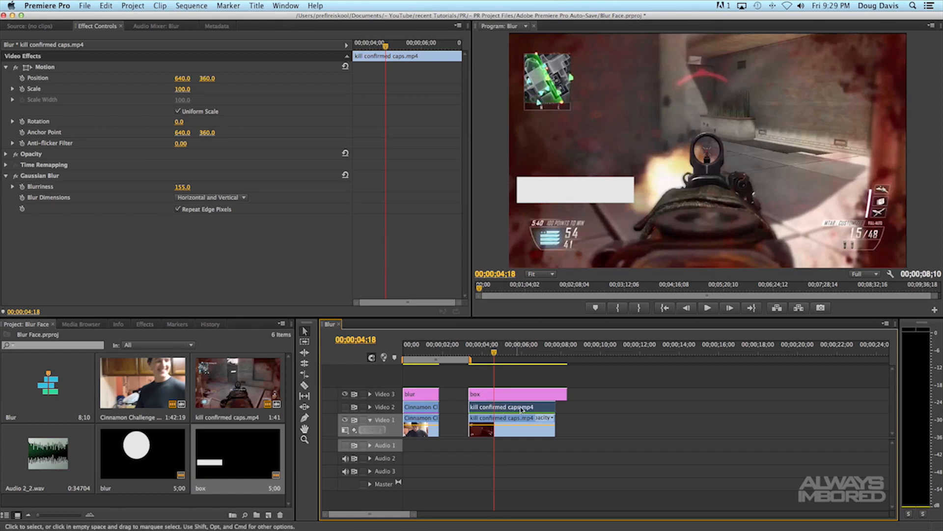
mouse_move(349, 409)
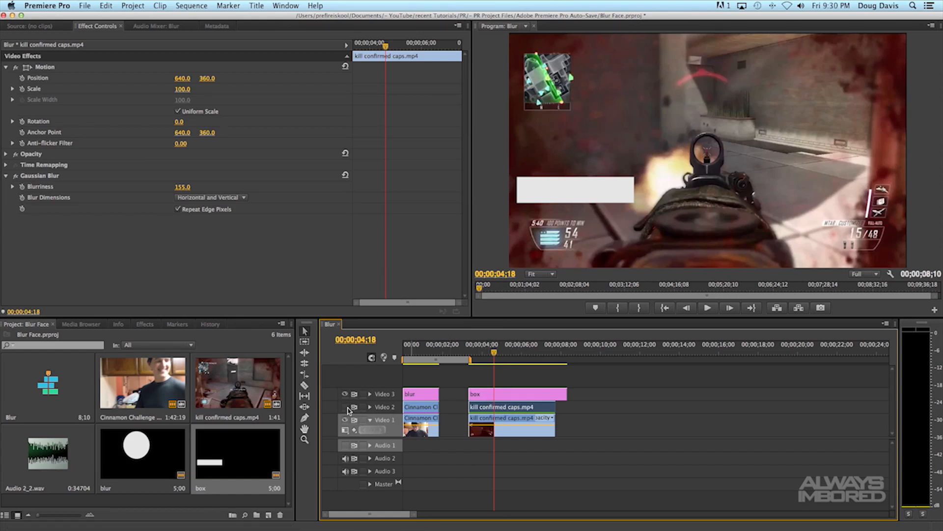
left_click(511, 417)
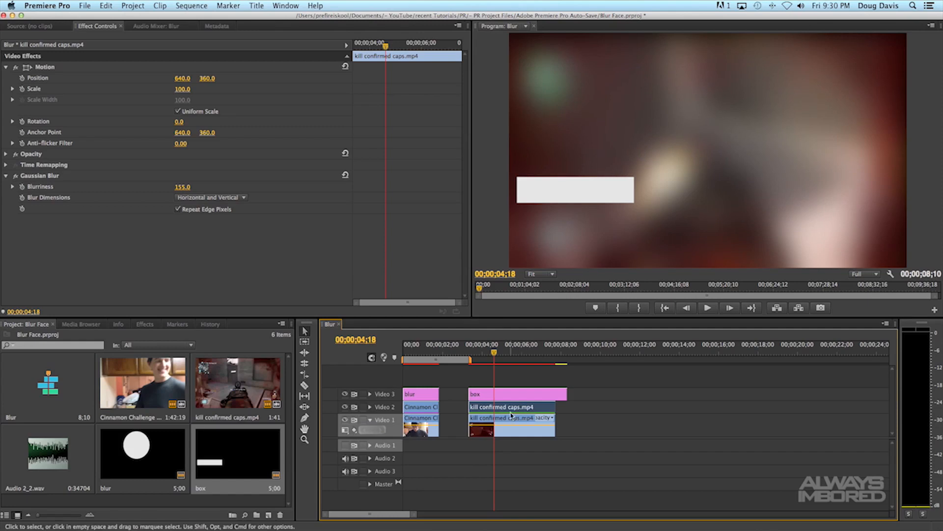
mouse_move(101, 334)
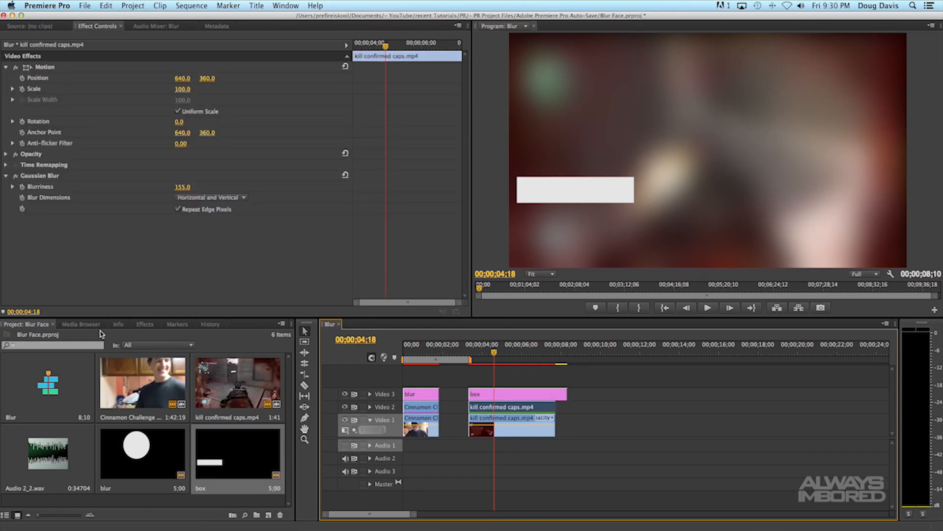
Apply Track Matte Key to the blurred gameplay copy with Matte set to Video 3.
left_click(145, 324)
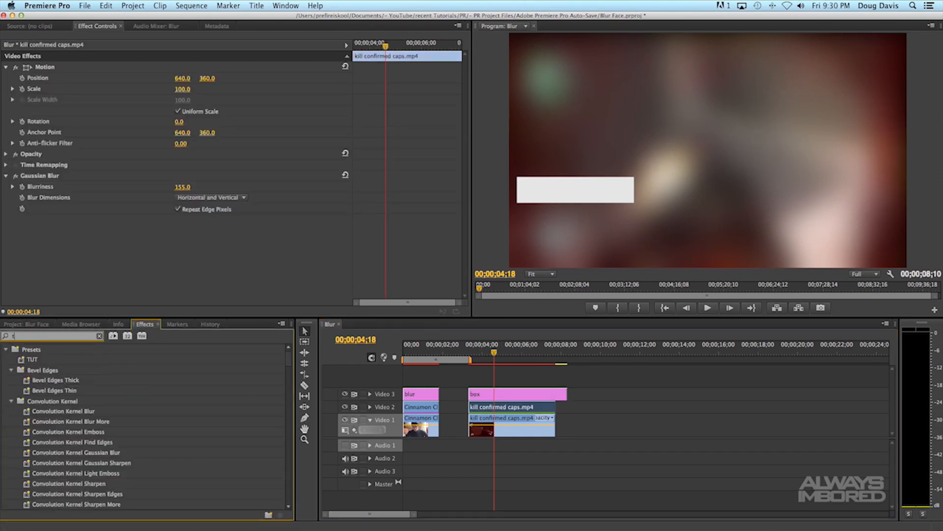
type("track mat")
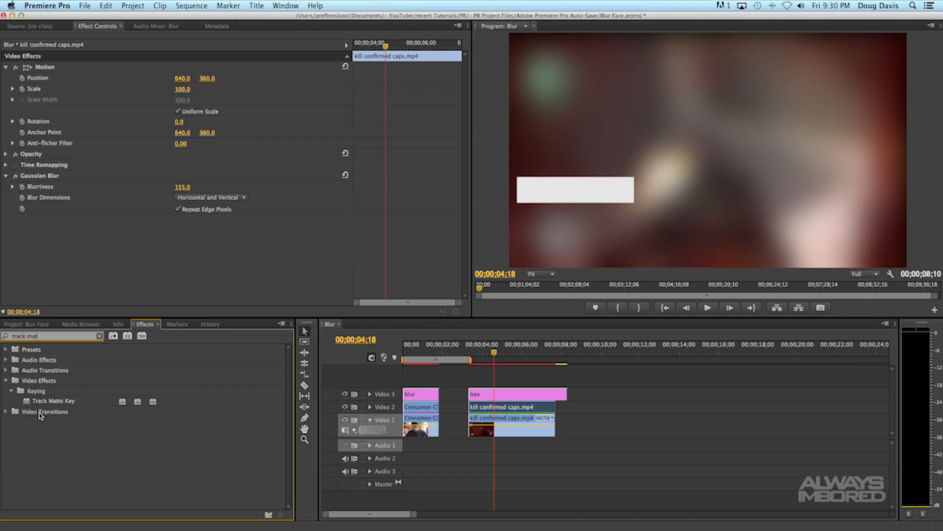
double_click(53, 400)
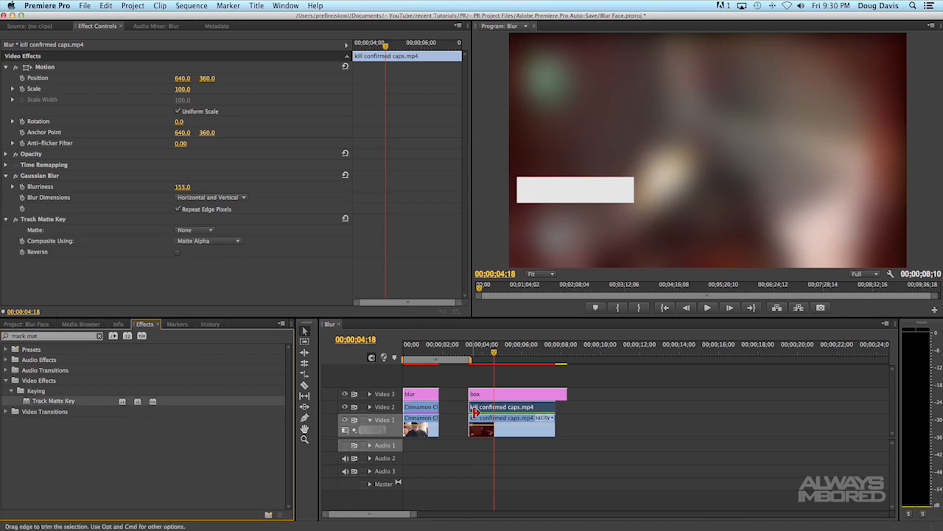
left_click(195, 230)
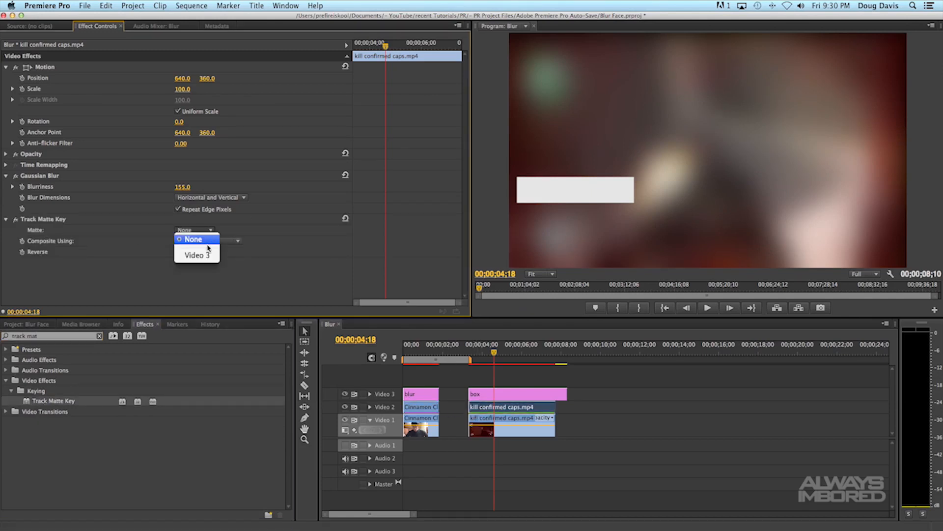
left_click(196, 254)
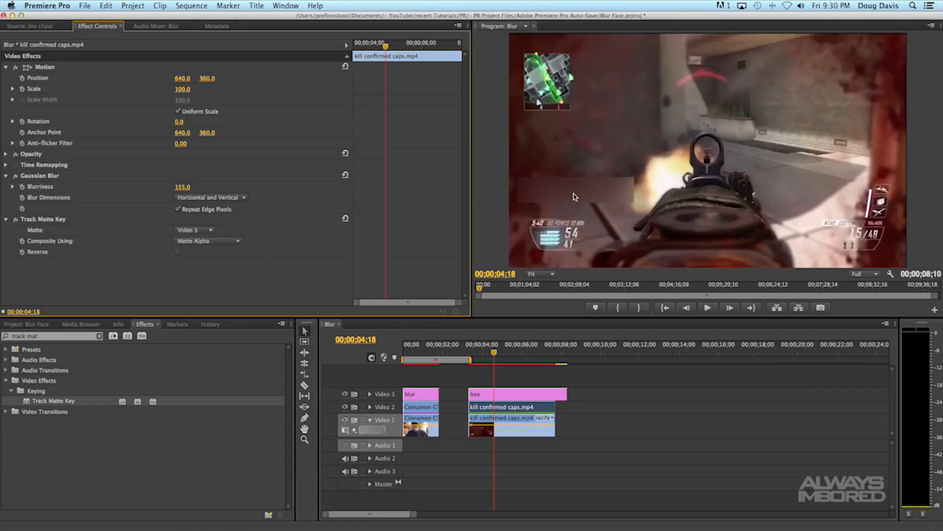